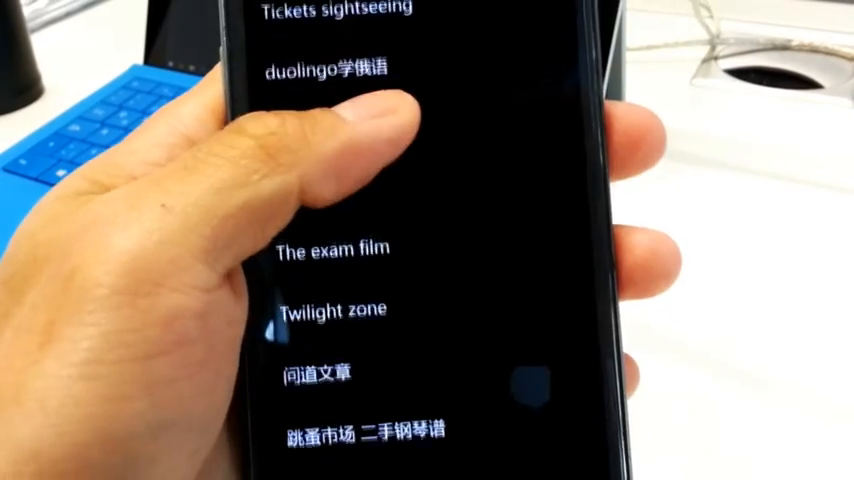
pyautogui.scroll(-3)
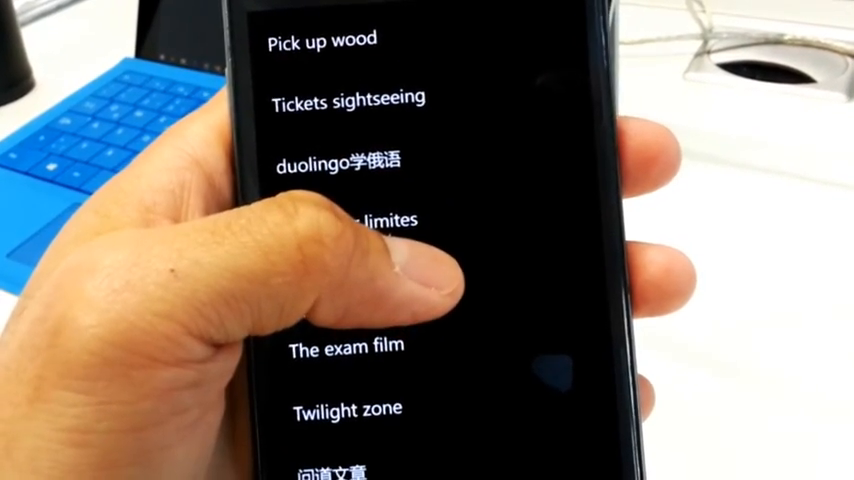